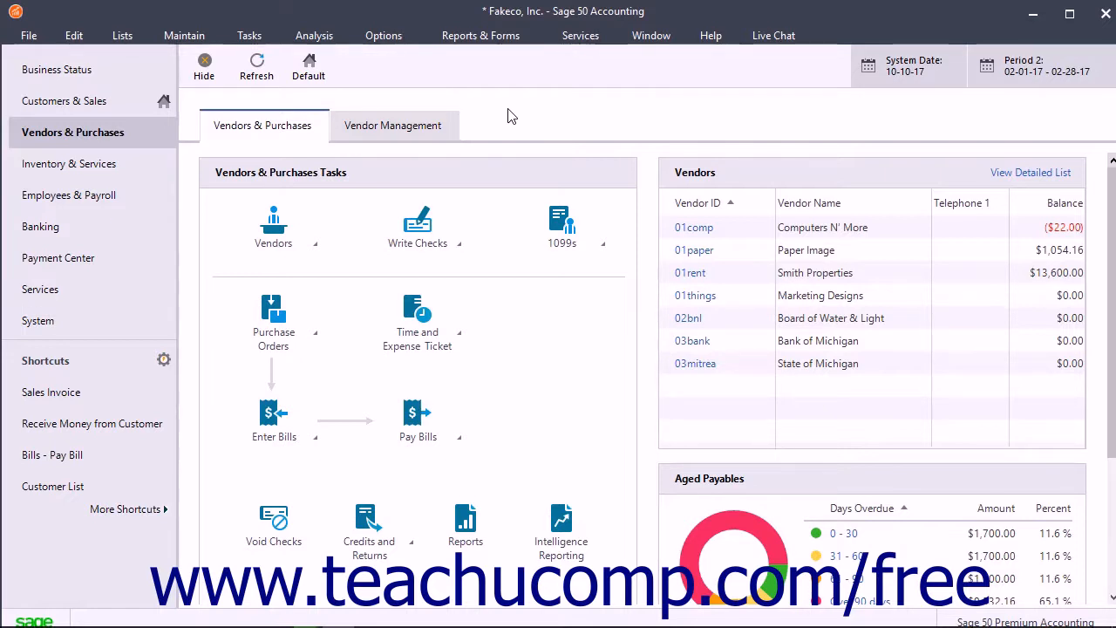
Step: Show the File menu's company file commands, including backup and restore
{"action": "left_click", "coordinate": [28, 35]}
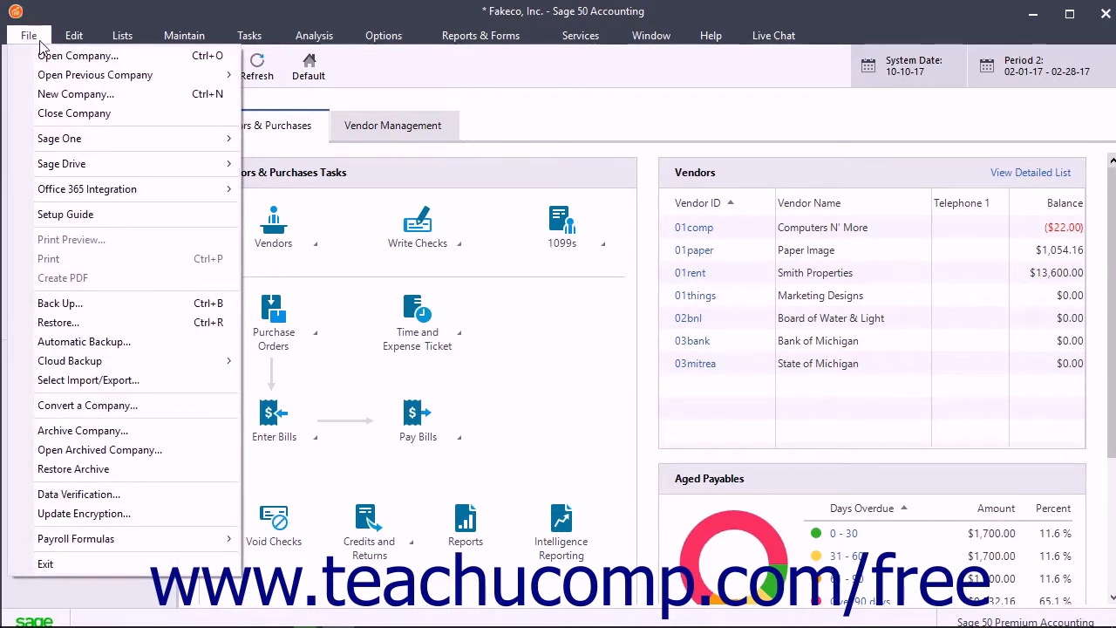
Step: Bring up the Back Up Company options with the company name included in the file name
{"action": "left_click", "coordinate": [59, 303]}
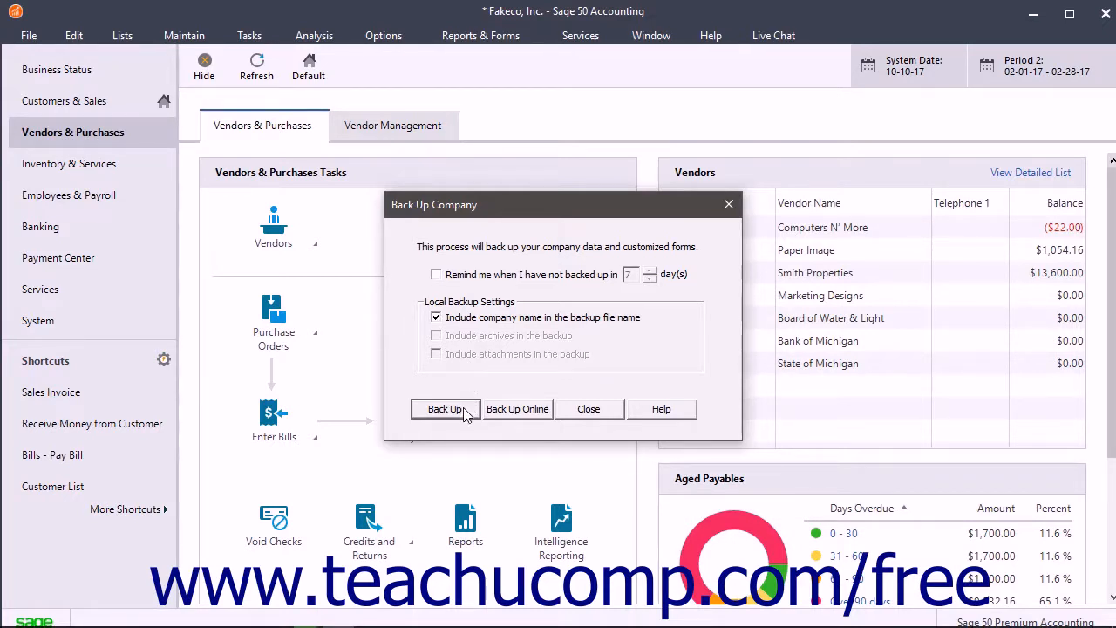
Step: Choose the Backups folder as the save location for Fakeco, Inc_101017.ptb
{"action": "left_click", "coordinate": [445, 408]}
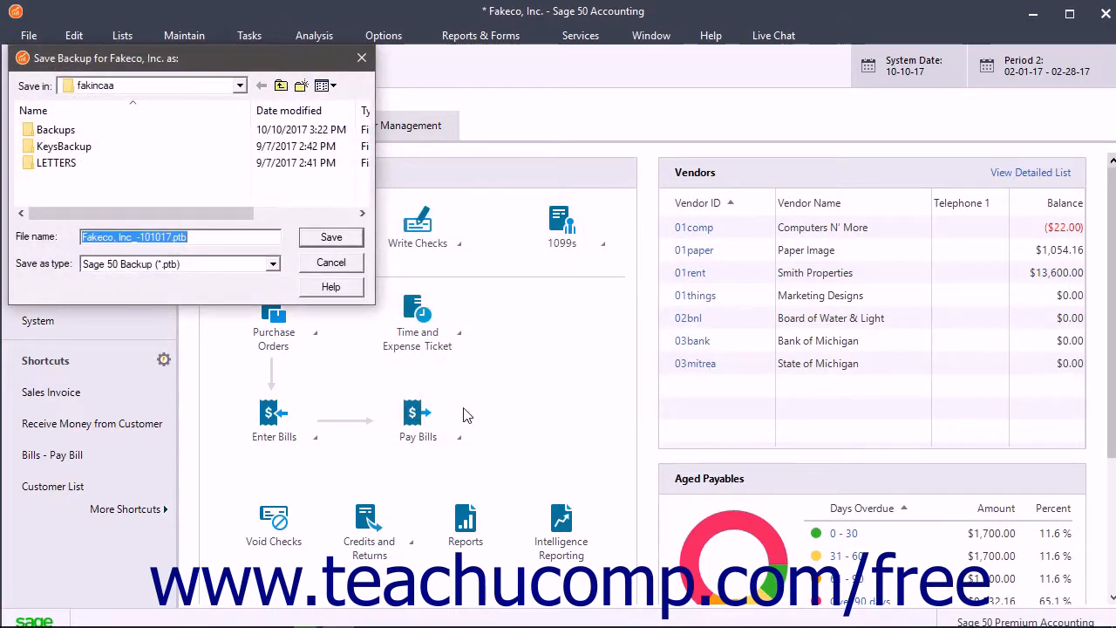
{"action": "left_click", "coordinate": [55, 129]}
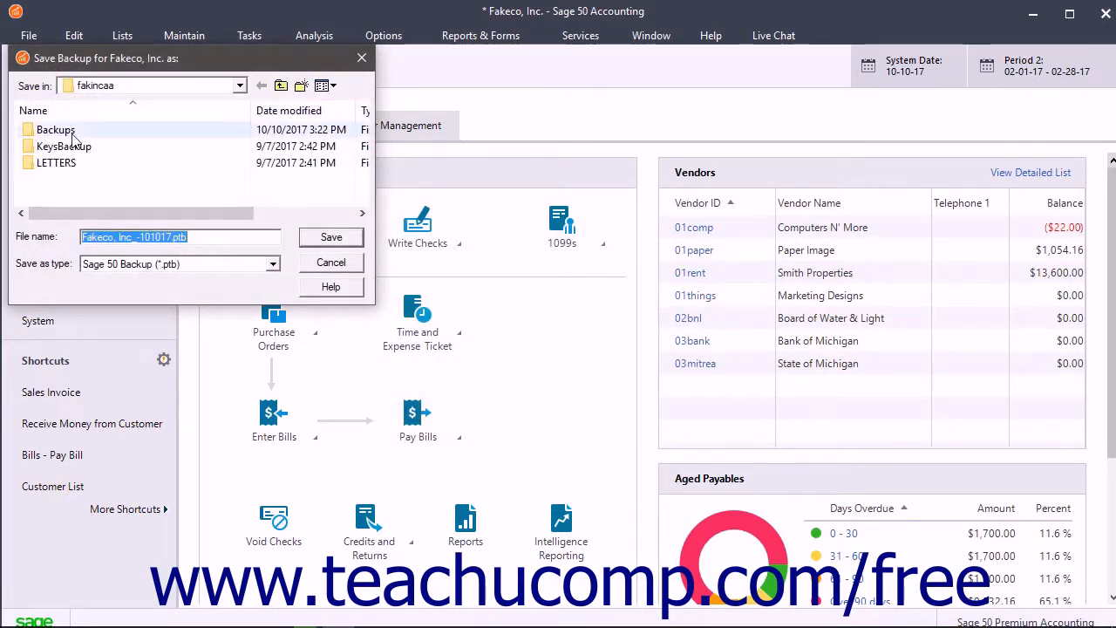
{"action": "double_click", "coordinate": [56, 129]}
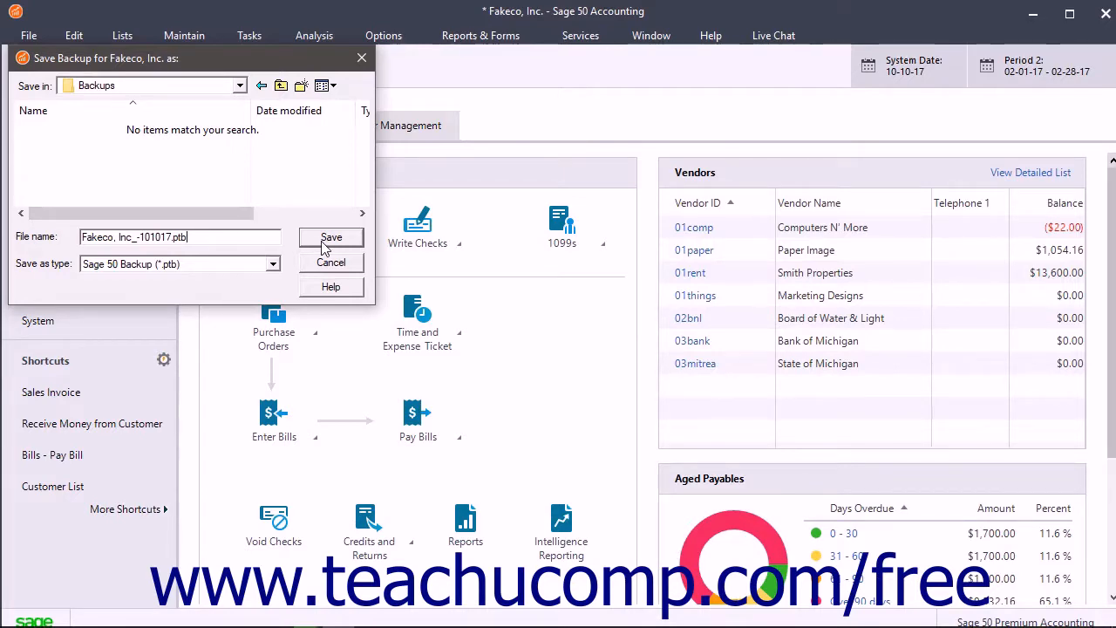
{"action": "left_click", "coordinate": [331, 237]}
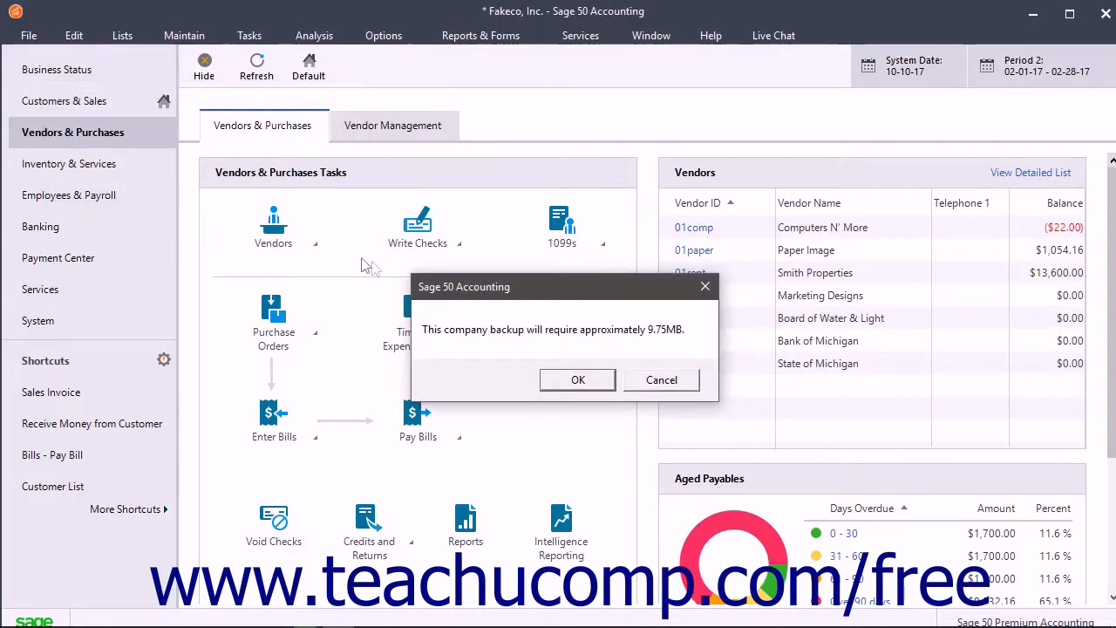
{"action": "mouse_move", "coordinate": [577, 380]}
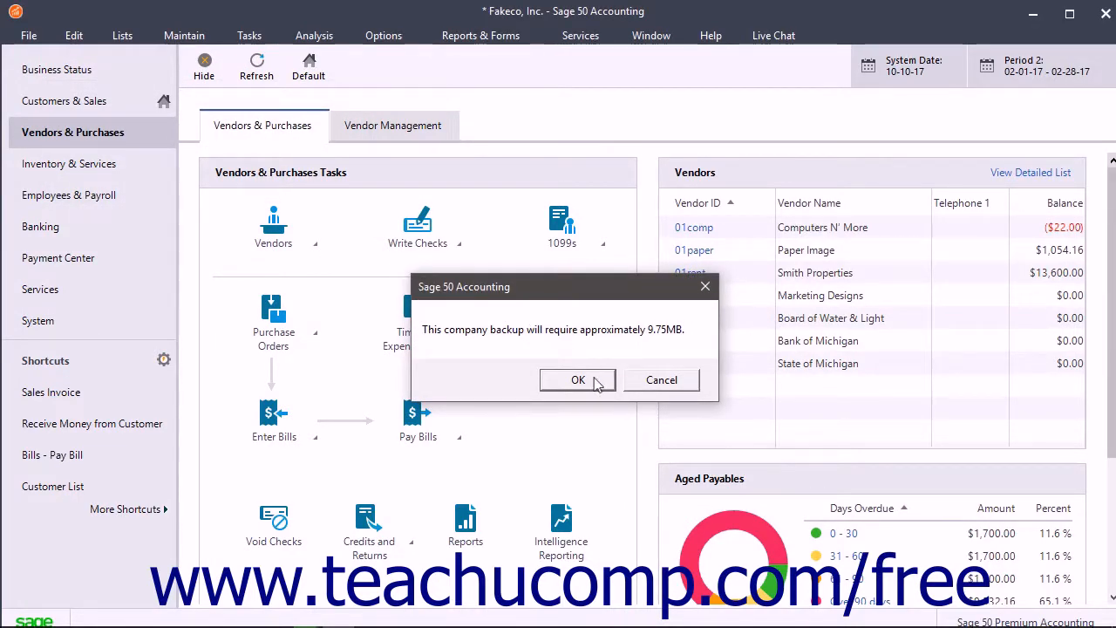
Step: Accept the 9.75 MB size estimate and start writing the Fakeco backup
{"action": "left_click", "coordinate": [577, 380]}
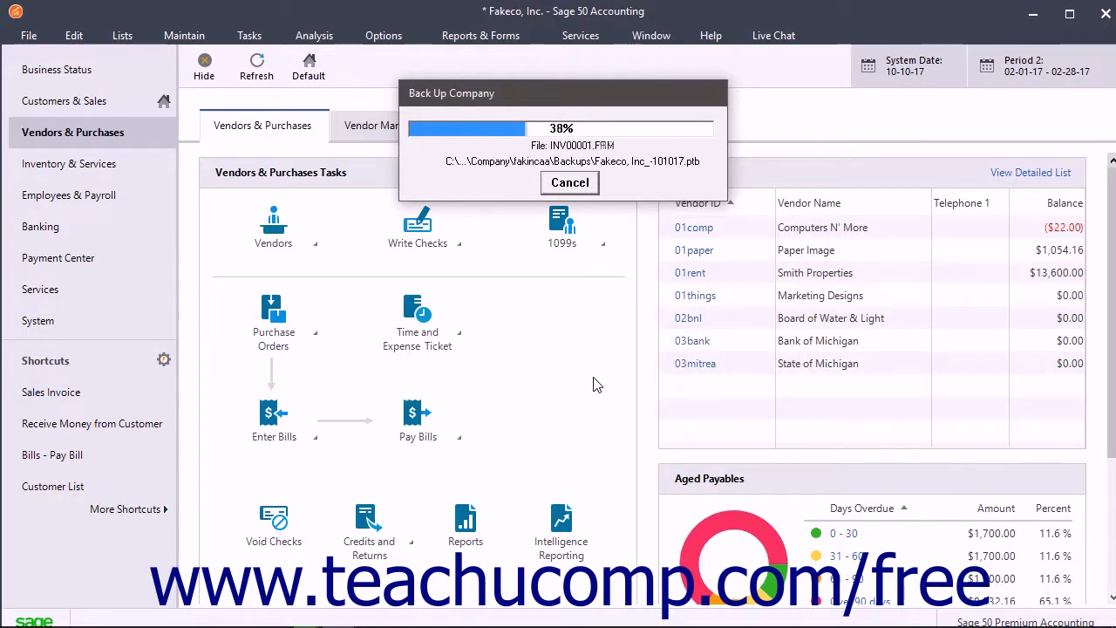